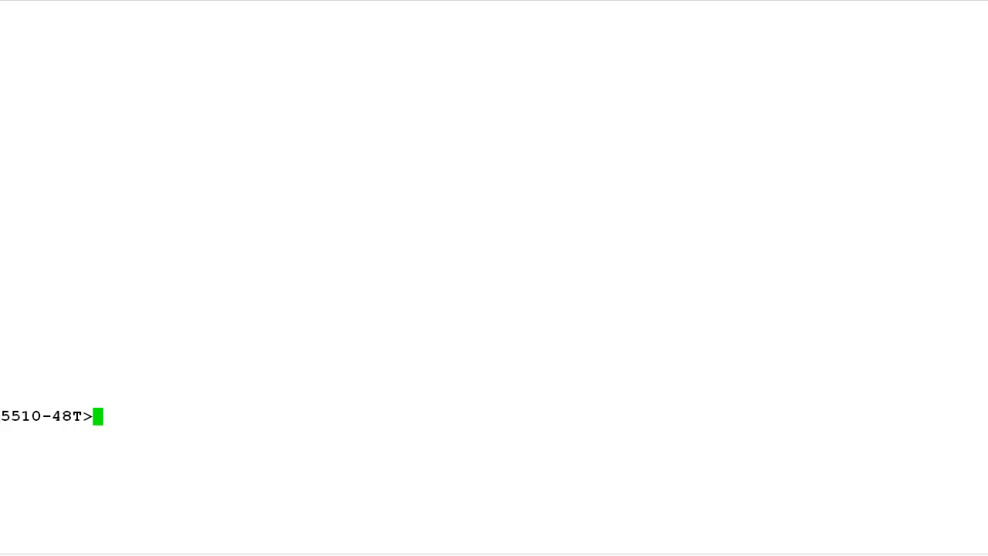
Step: Enter privileged mode with 'en' then global configuration with 'config t', and queue 'show interfaces 1'
{"action": "type", "text": "en"}
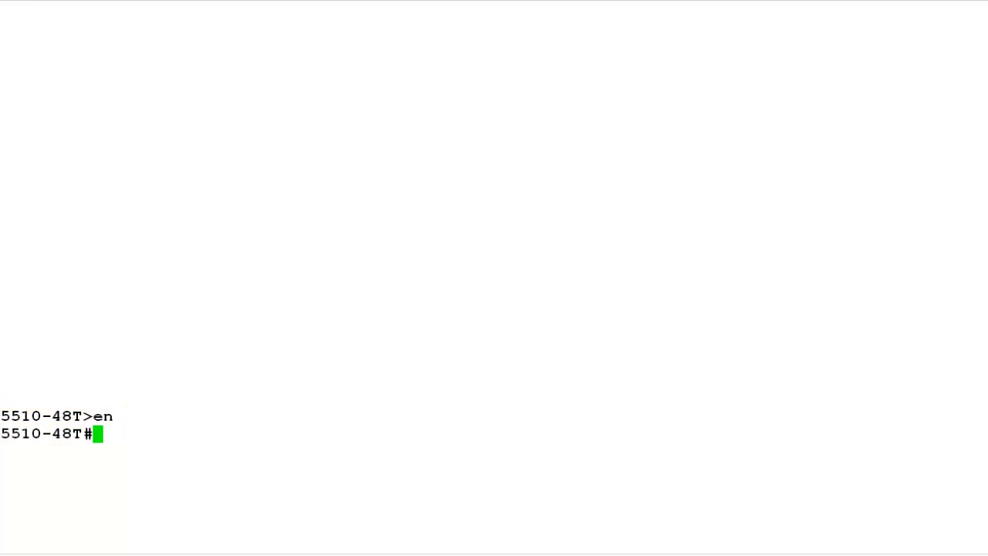
{"action": "type", "text": "config t"}
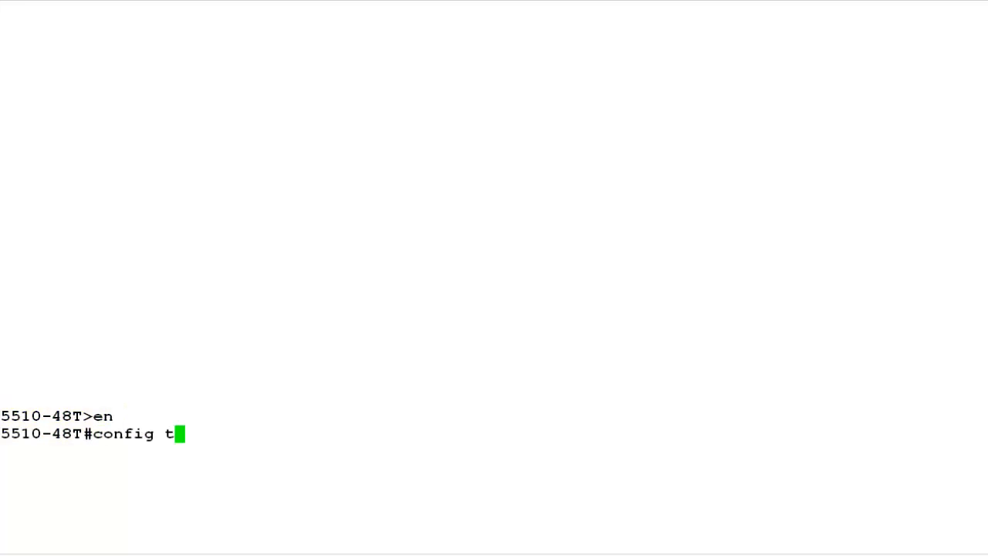
{"action": "triple_click", "coordinate": [90, 435]}
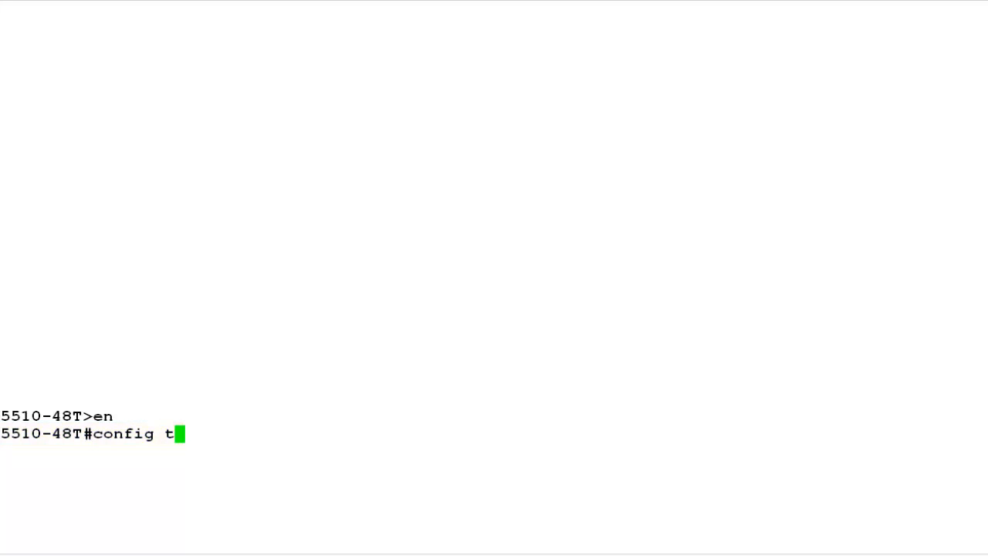
{"action": "type", "text": "show interfaces 1"}
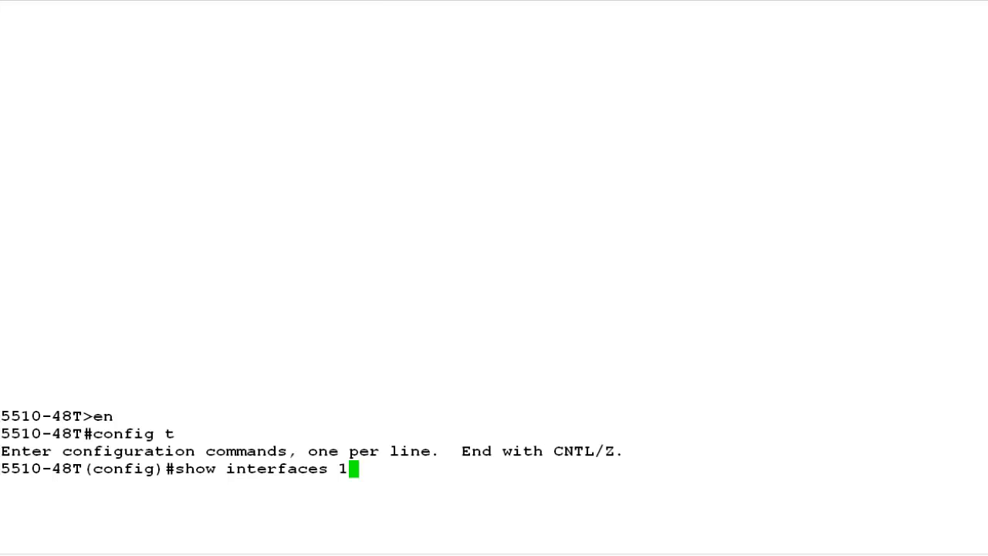
Step: View port 1 status (auto-negotiation Disabled, 1000Mbps Full) and enter 'interface fastEthernet 1'
{"action": "triple_click", "coordinate": [178, 480]}
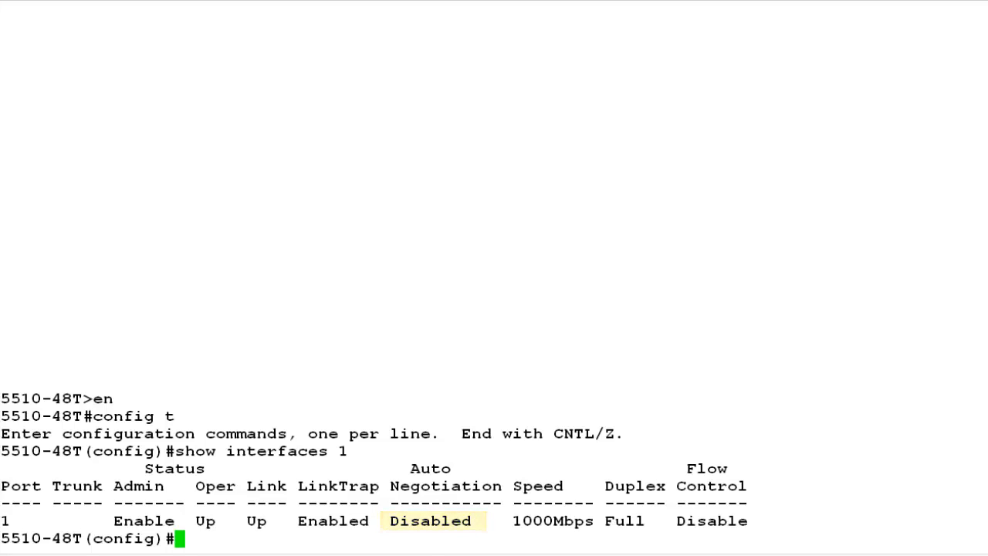
{"action": "type", "text": "interface fastEthernet 1"}
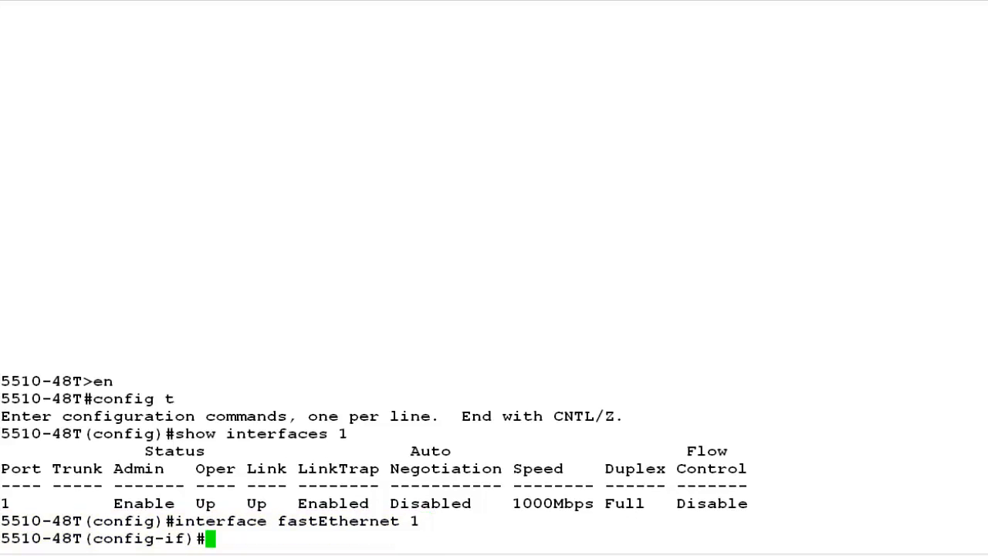
Step: Set port 1 to 'speed auto' and 'duplex auto', exit, and verify auto-negotiation reads Enabled
{"action": "type", "text": "speed auto"}
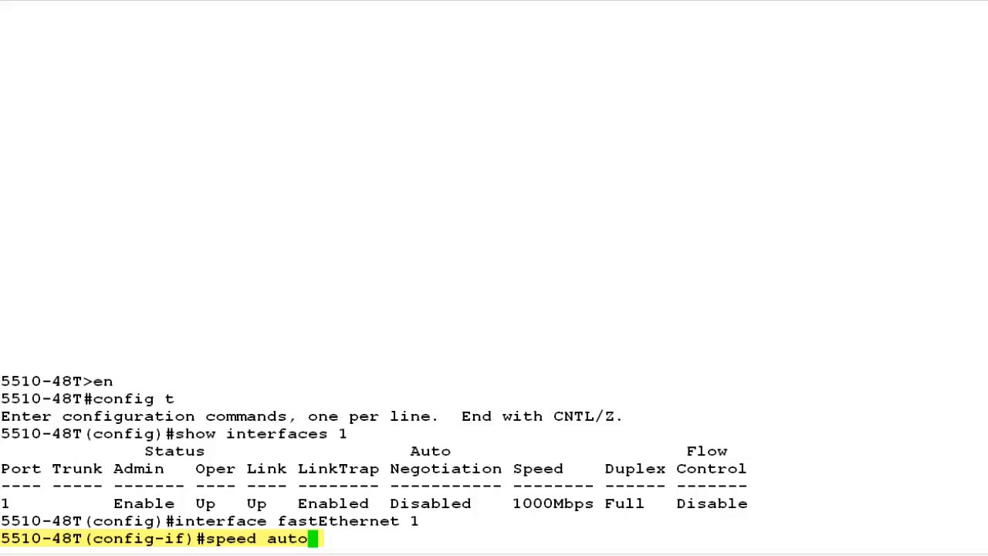
{"action": "type", "text": "duplex auto"}
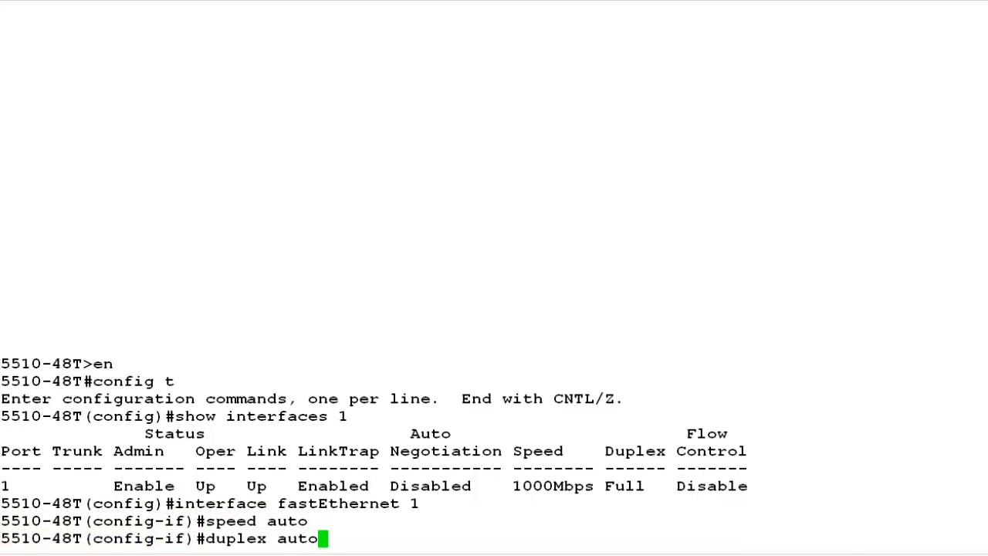
{"action": "triple_click", "coordinate": [155, 538]}
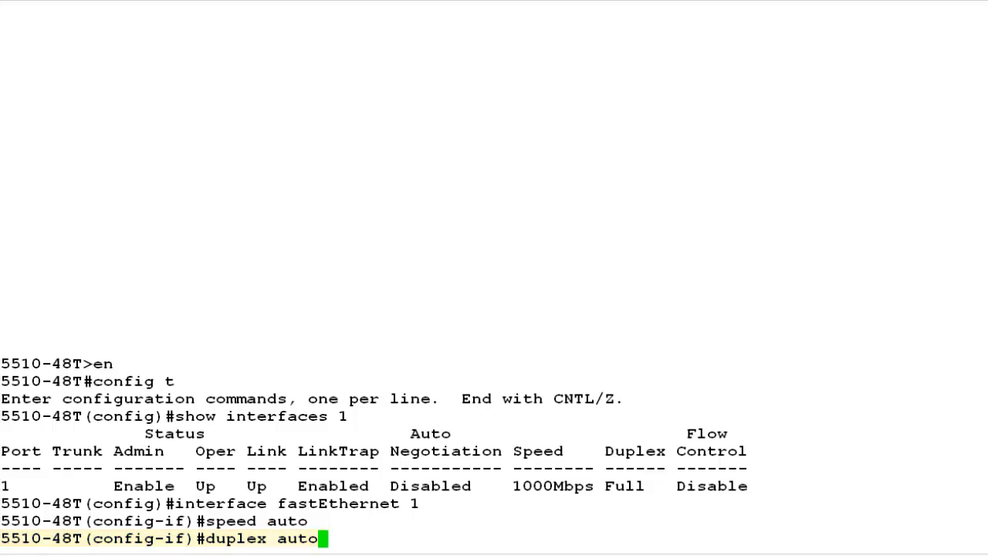
{"action": "type", "text": "exit"}
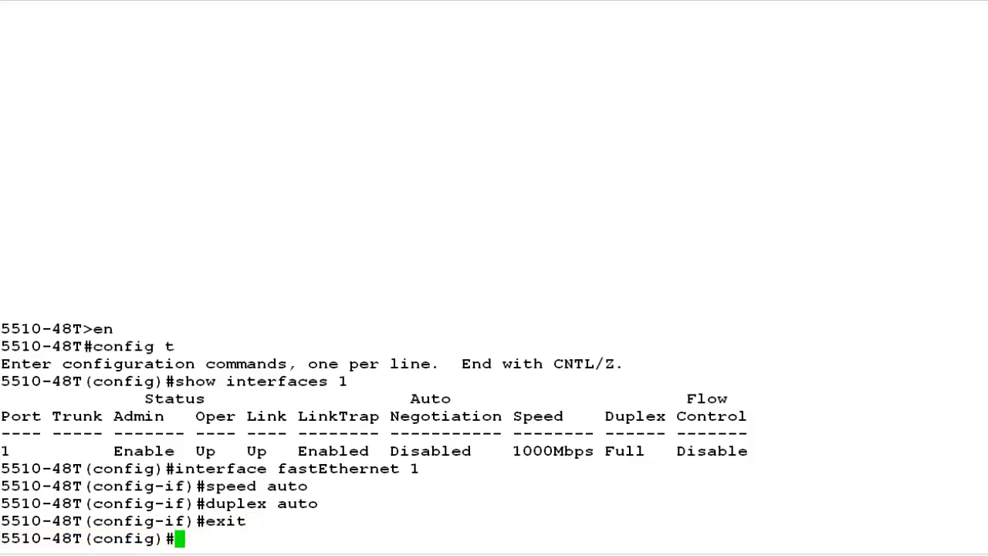
{"action": "type", "text": "show interfaces 1"}
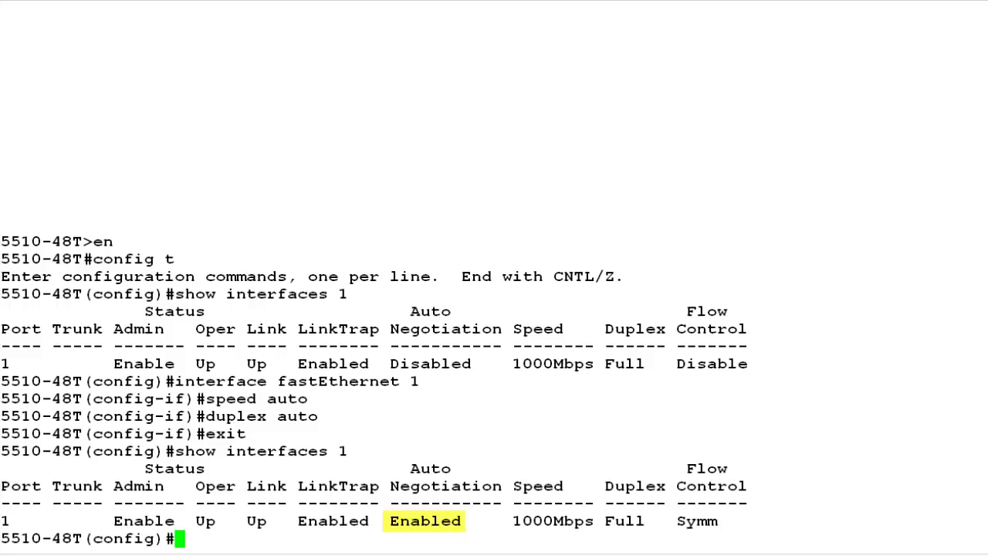
Step: On fastEthernet 1 set 'speed 1000' and 'duplex full', confirming auto-negotiation is Disabled again
{"action": "type", "text": "interface fastEthernet 1"}
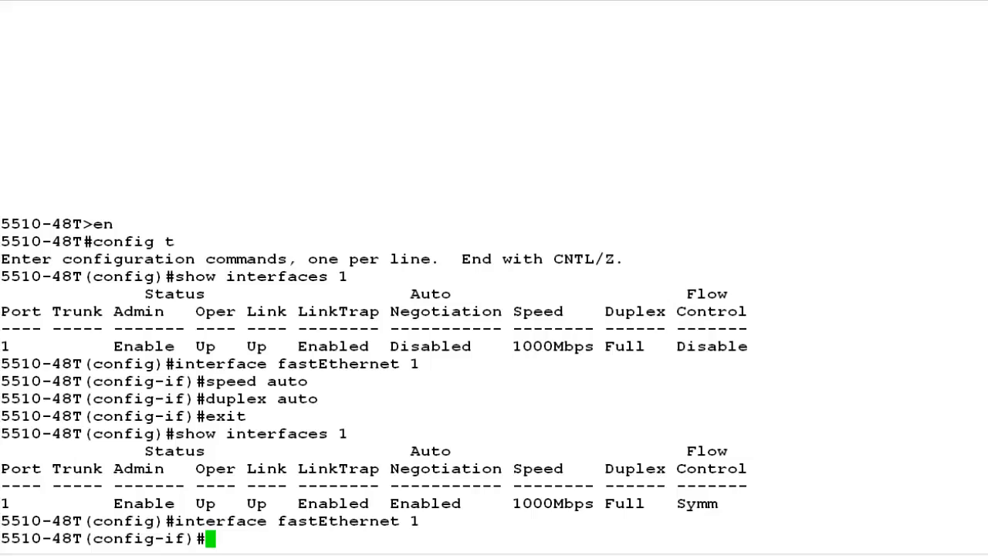
{"action": "type", "text": "speed 1000"}
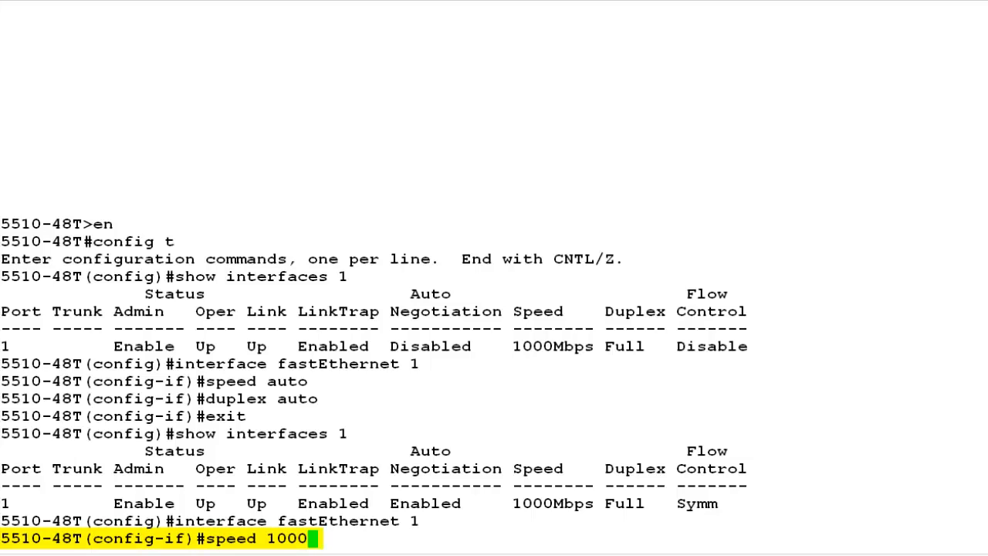
{"action": "key", "text": "enter"}
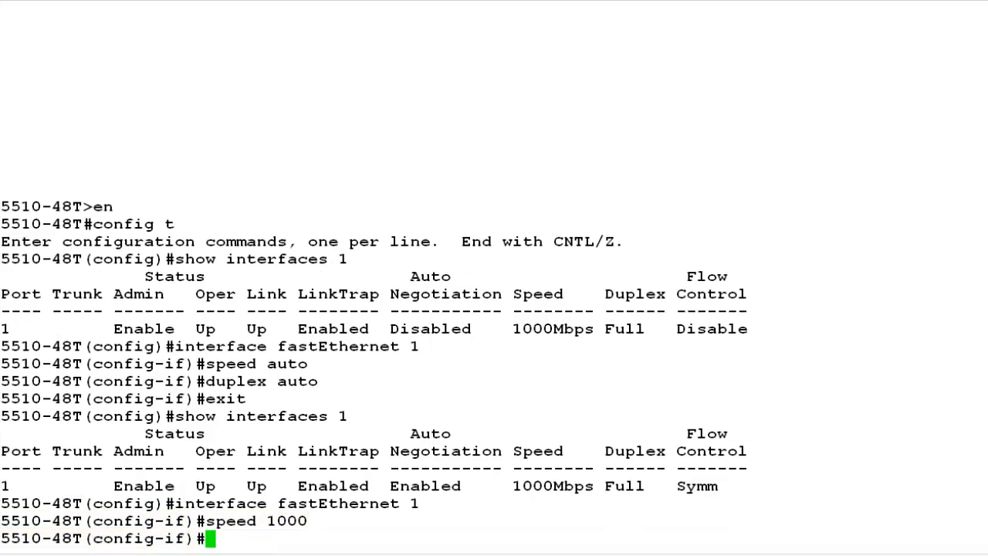
{"action": "type", "text": "duplex full"}
{"action": "type", "text": "show interfaces 1"}
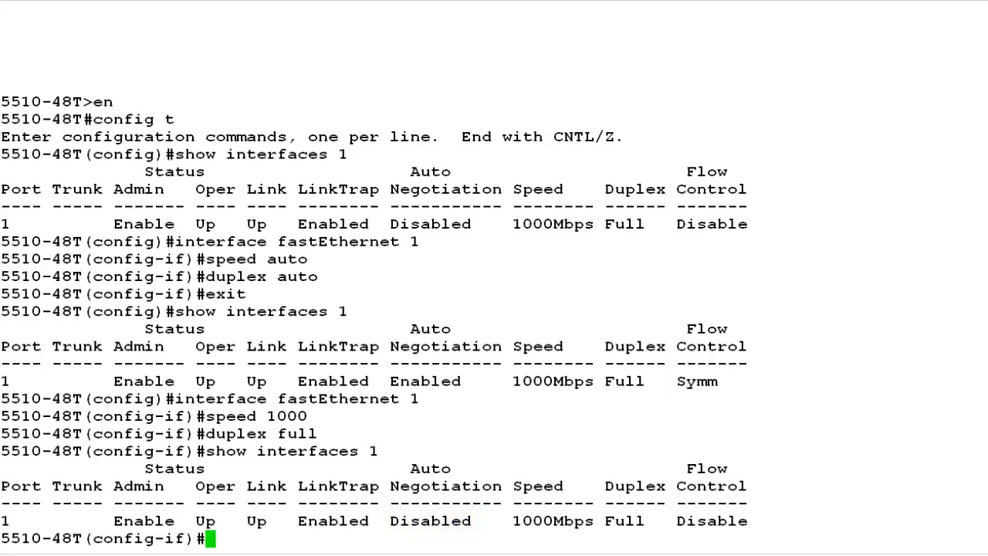
{"action": "double_click", "coordinate": [587, 522]}
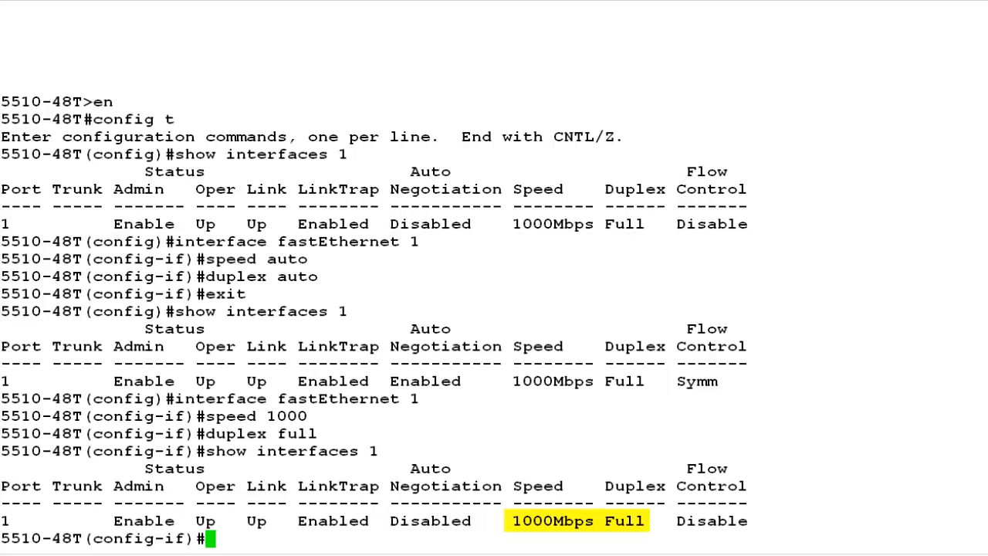